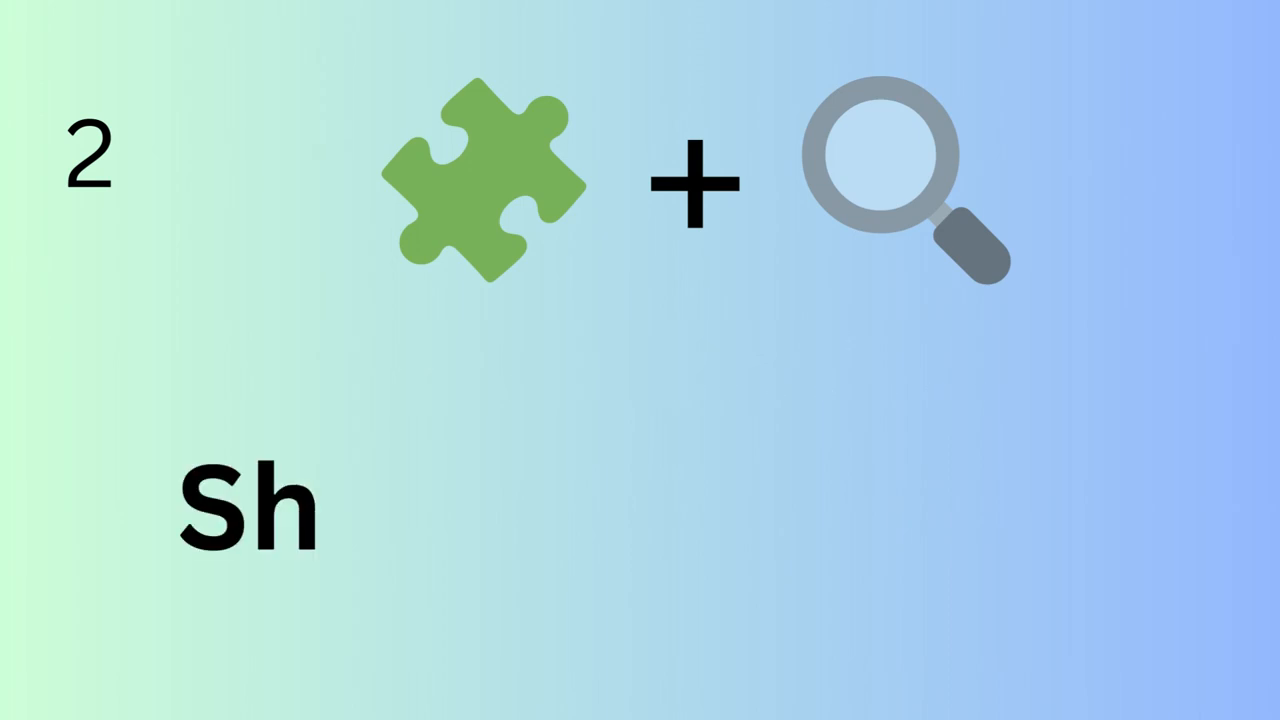
text(erlock Holmes)
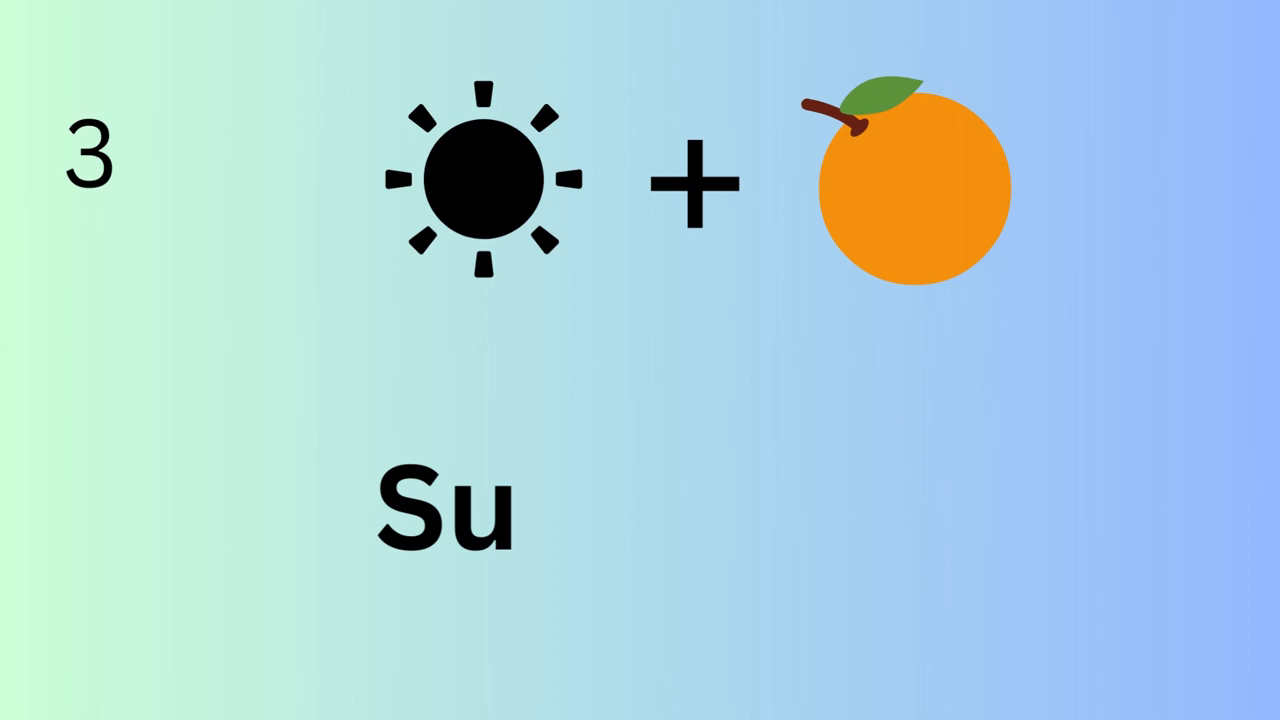
text(nflower)
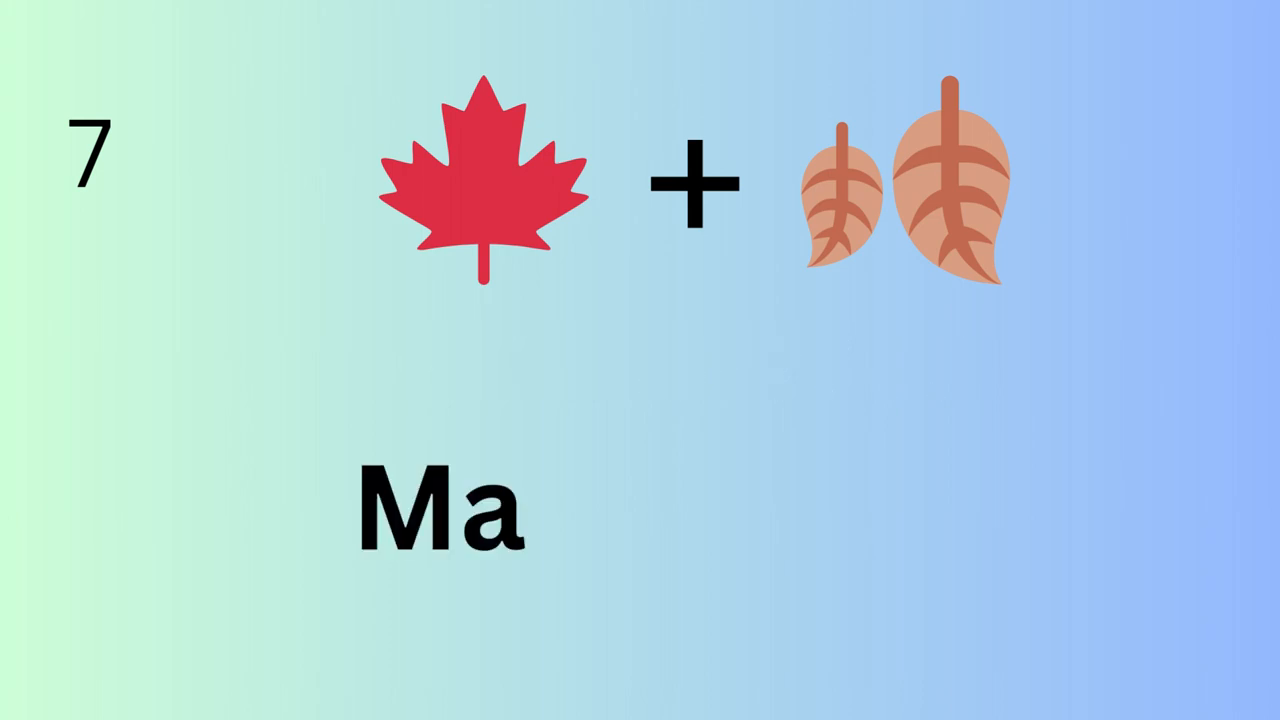
text(ple Leaf)
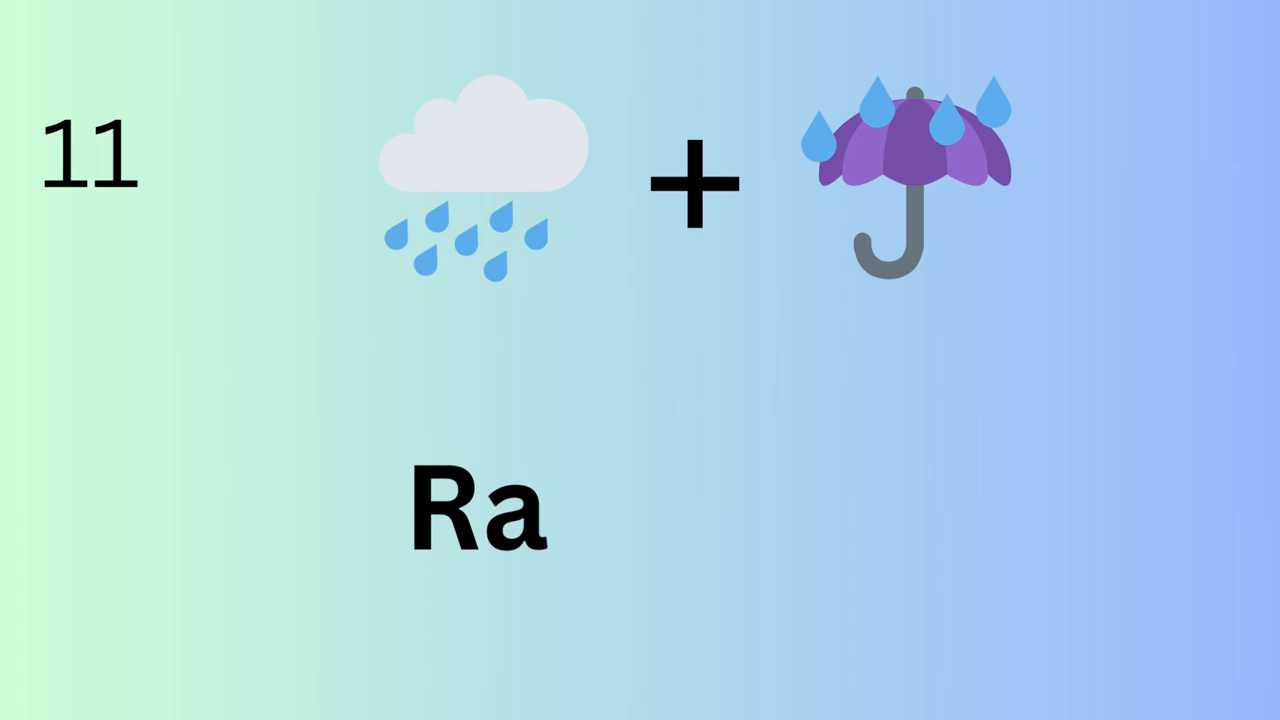
text(indrop)
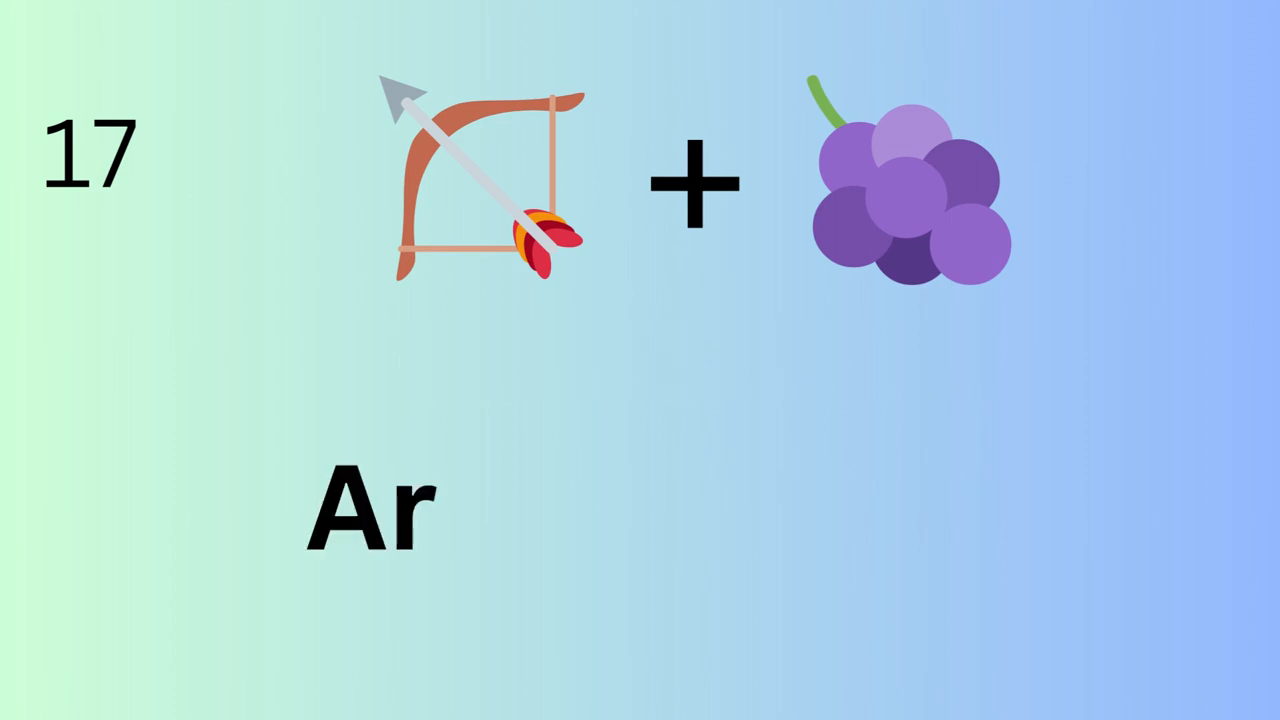
text(row Grape)
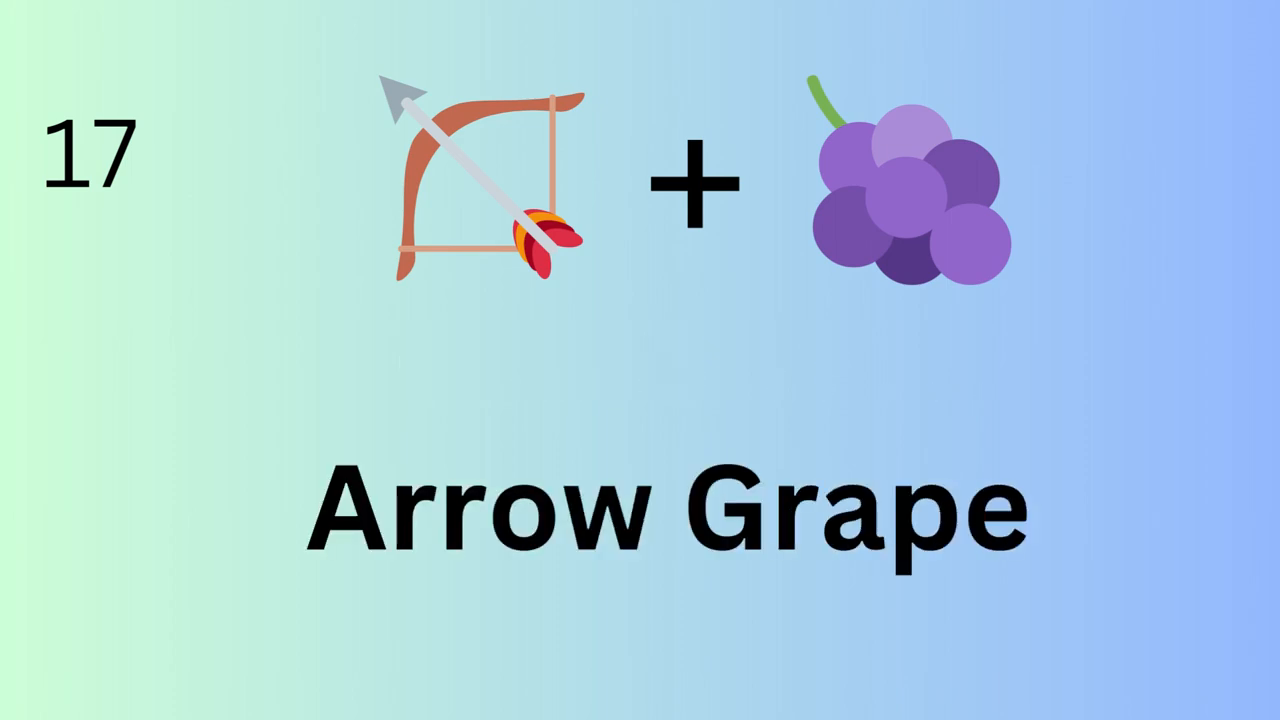